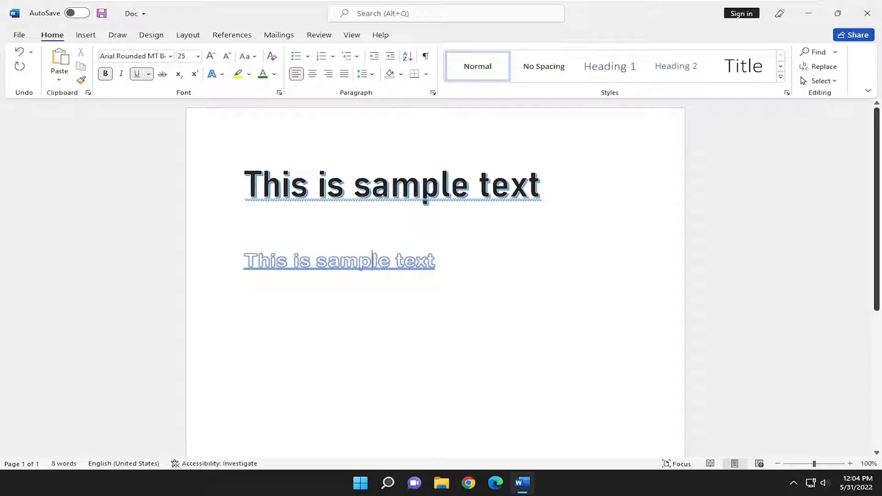
mouse_move(489, 230)
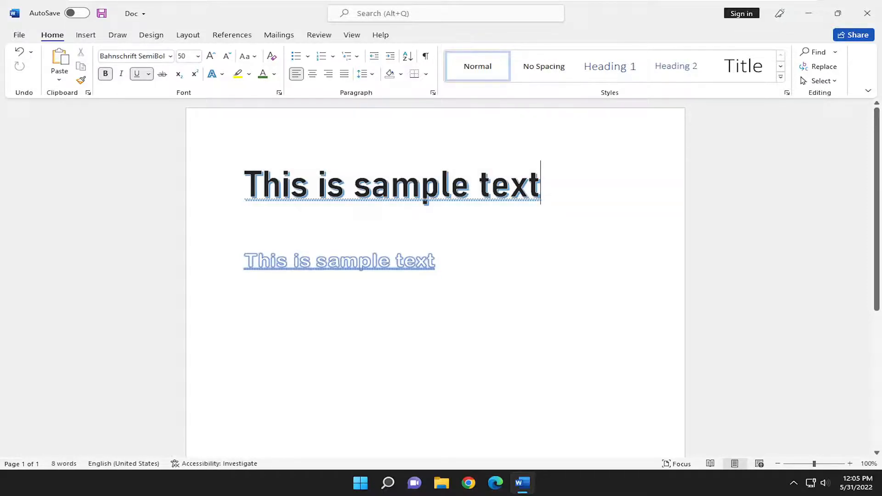
Copy the first line's bold shadowed Bahnschrift 50pt formatting onto the second line and insert 'different'
left_click_drag(243, 185, 539, 184)
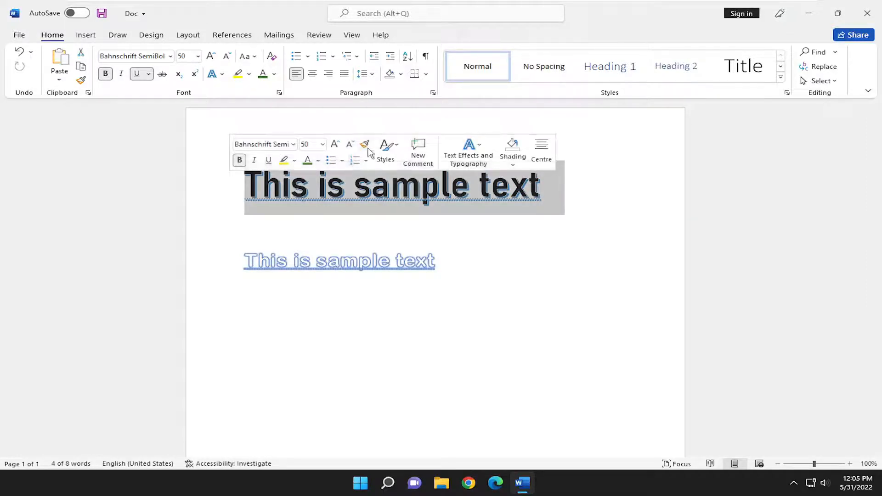
mouse_move(365, 144)
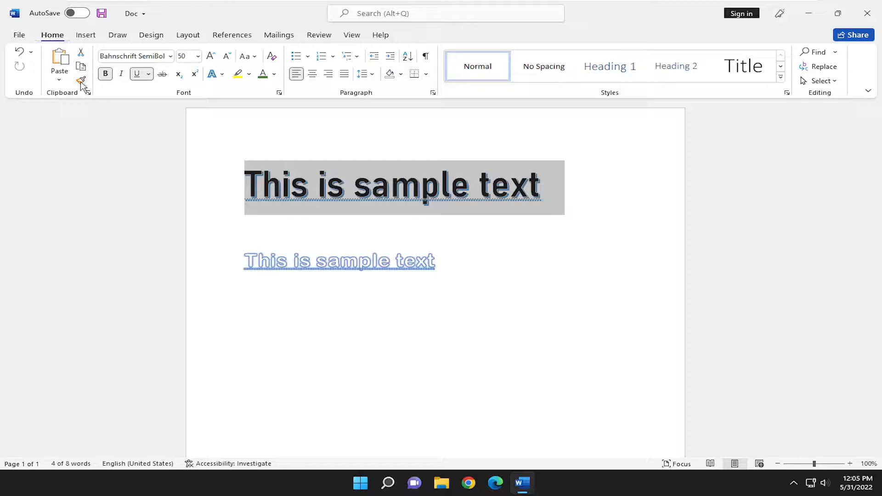
left_click(81, 81)
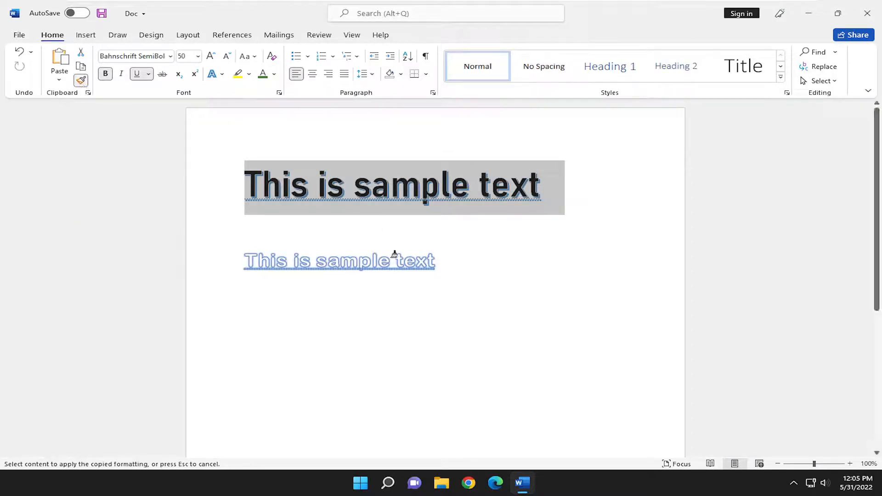
mouse_move(392, 278)
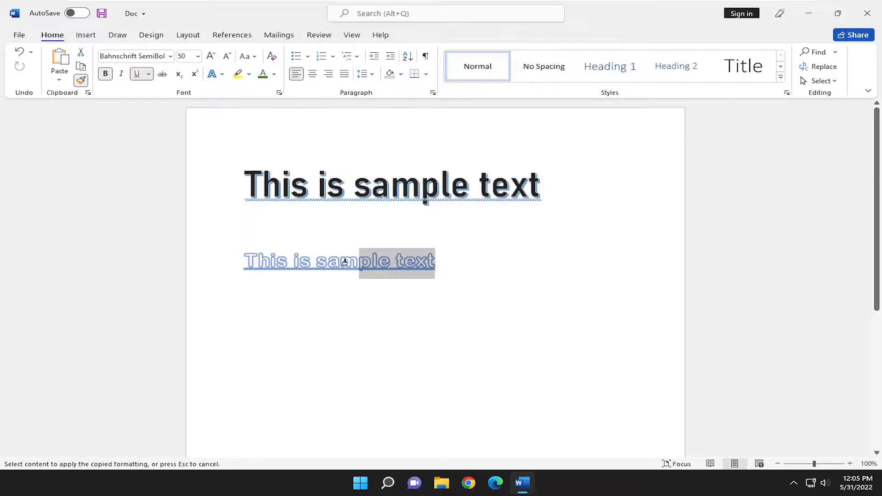
left_click(337, 262)
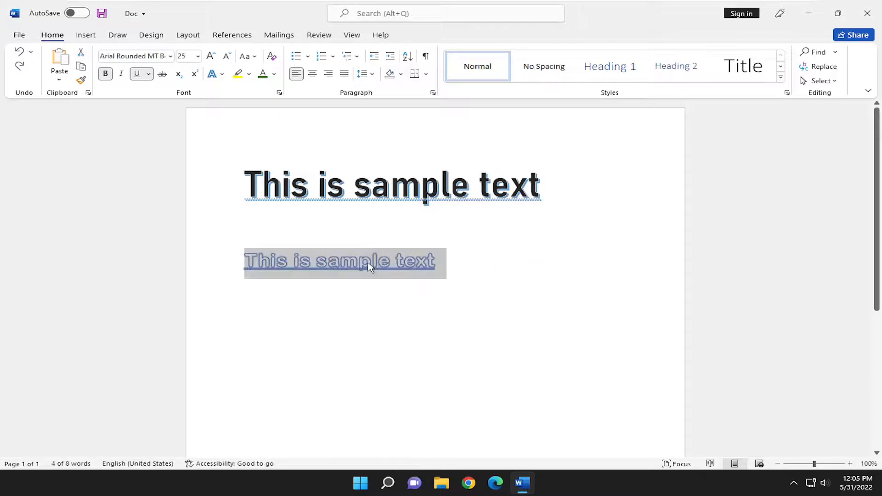
type("different")
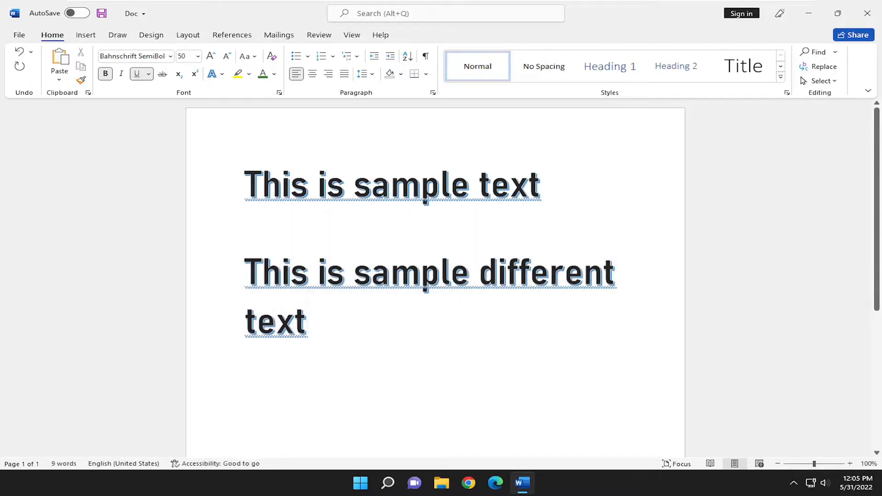
left_click(310, 322)
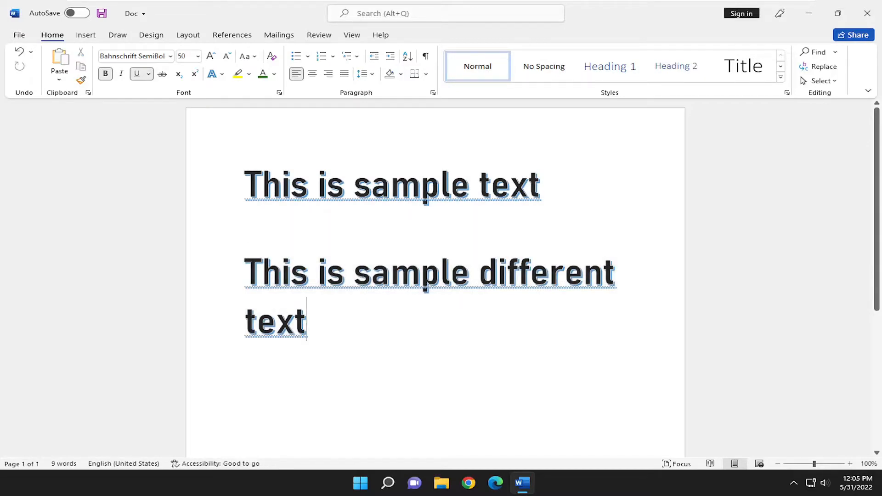